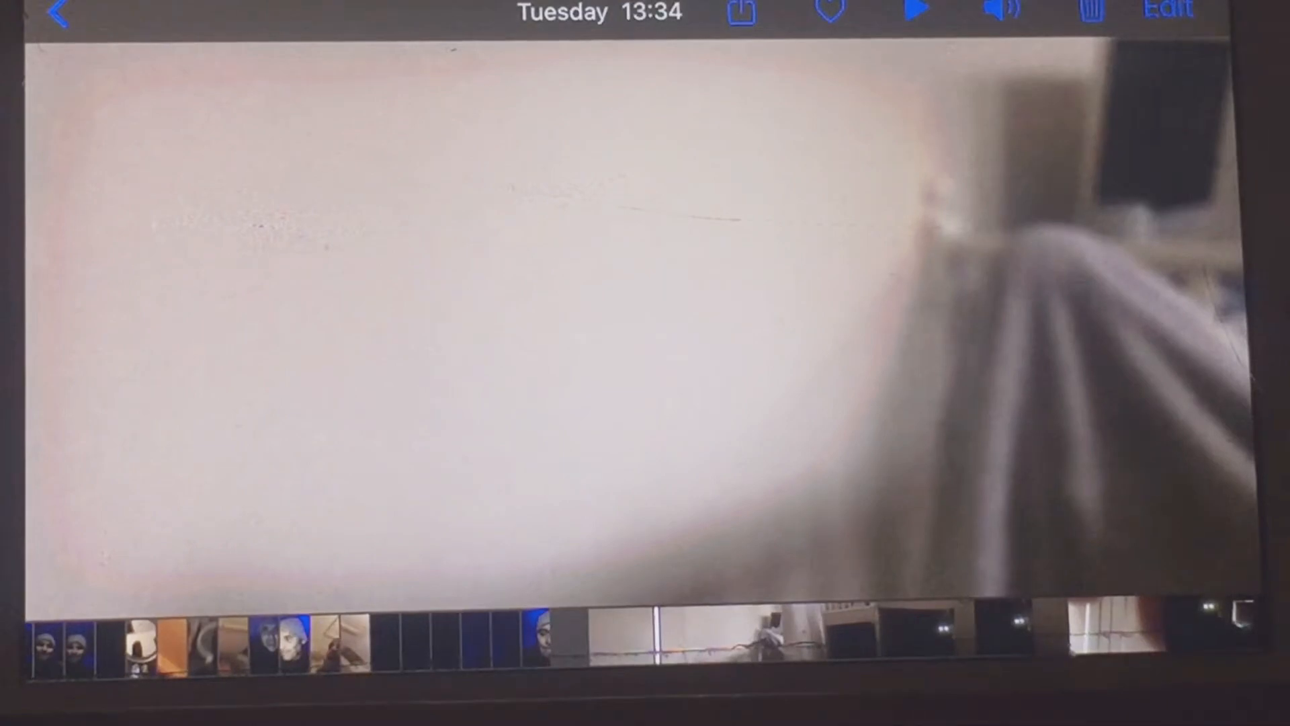
Step: Play the Tuesday 13:34 bedroom sleep recording, then return to the Recents album
{"action": "left_click", "coordinate": [916, 11]}
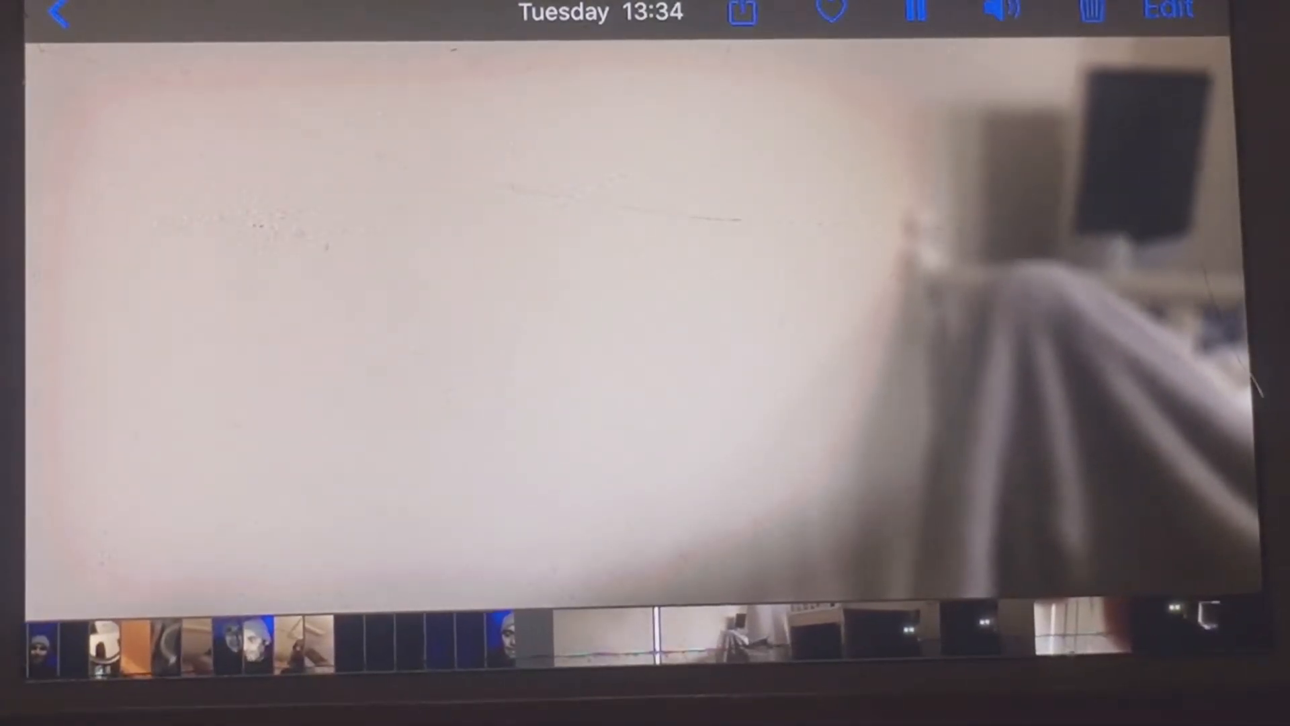
{"action": "left_click", "coordinate": [61, 11]}
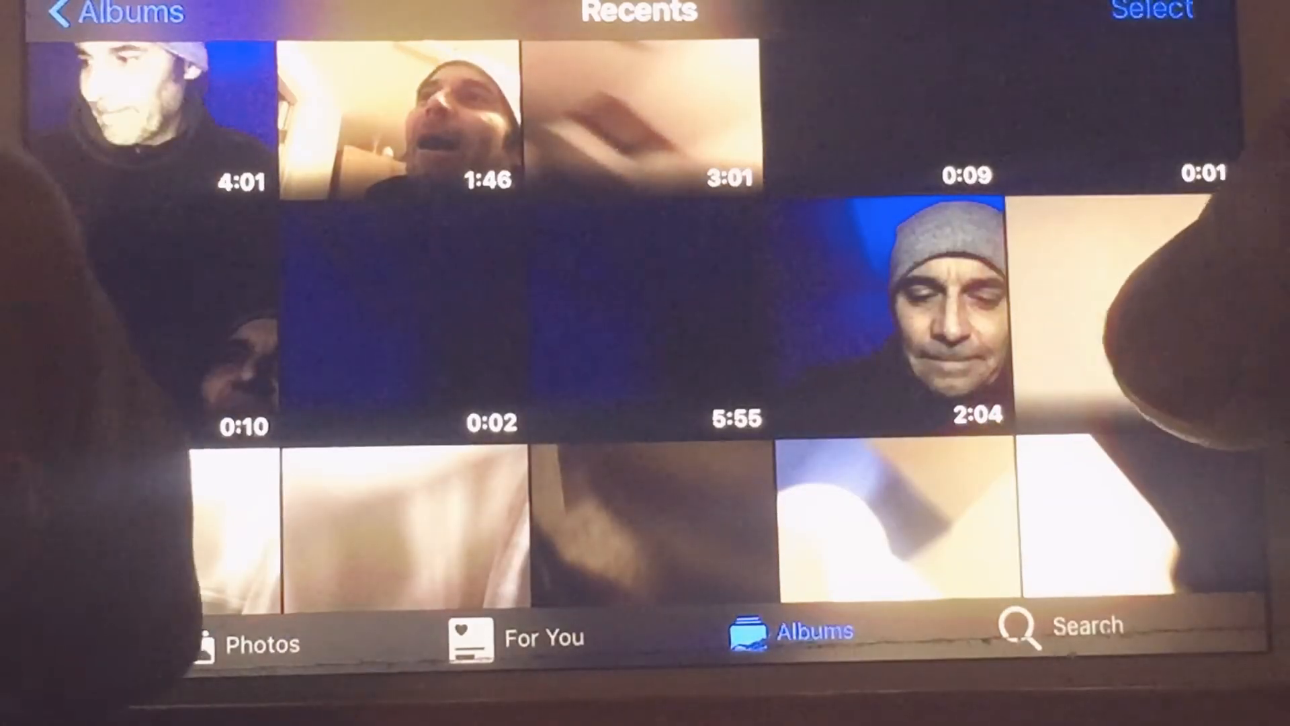
Step: Scroll down through the Recents album's video thumbnails
{"action": "scroll", "scroll_direction": "down", "scroll_amount": 3}
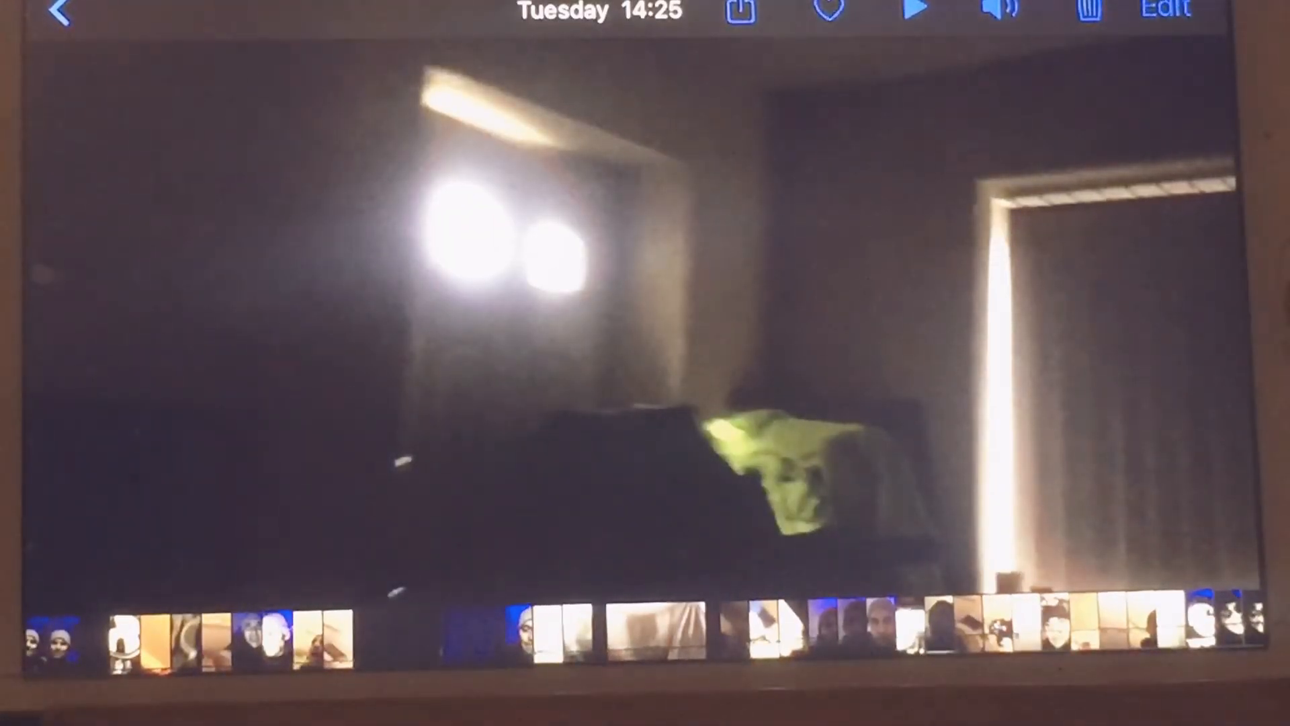
Step: Play the dark night-time Tuesday 14:25 bedroom clip
{"action": "left_click", "coordinate": [62, 15]}
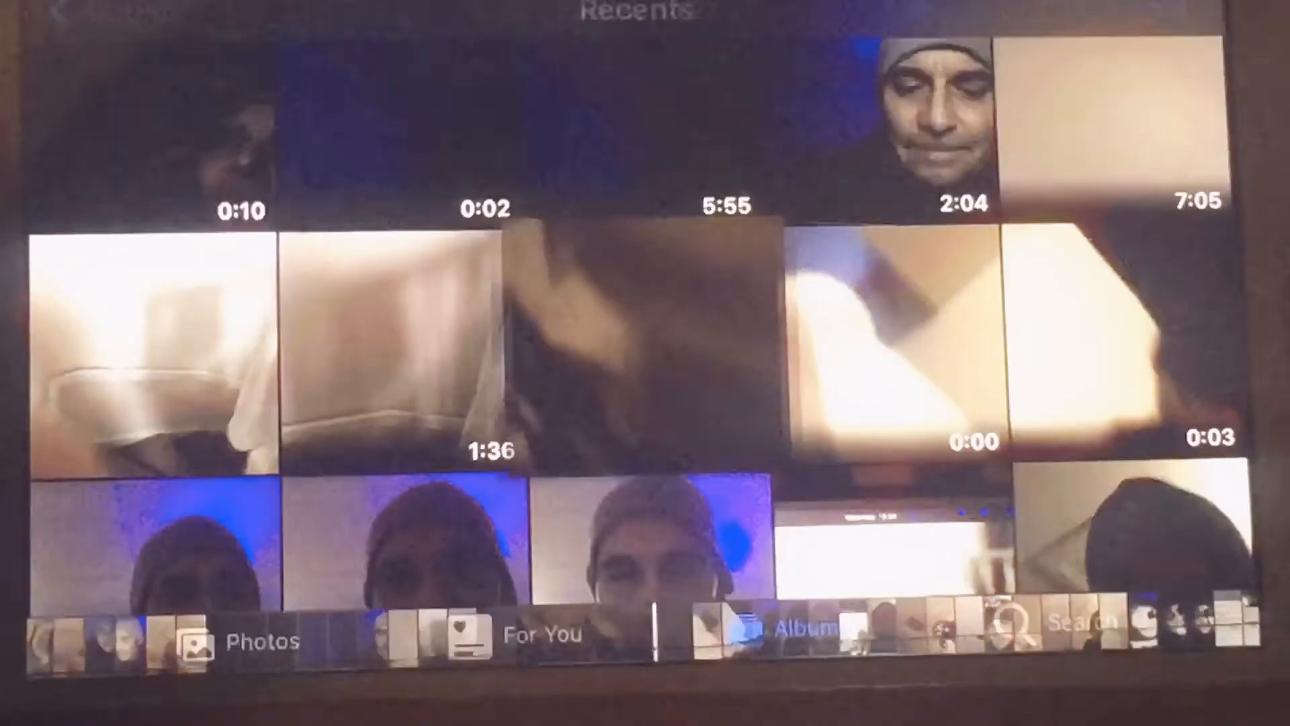